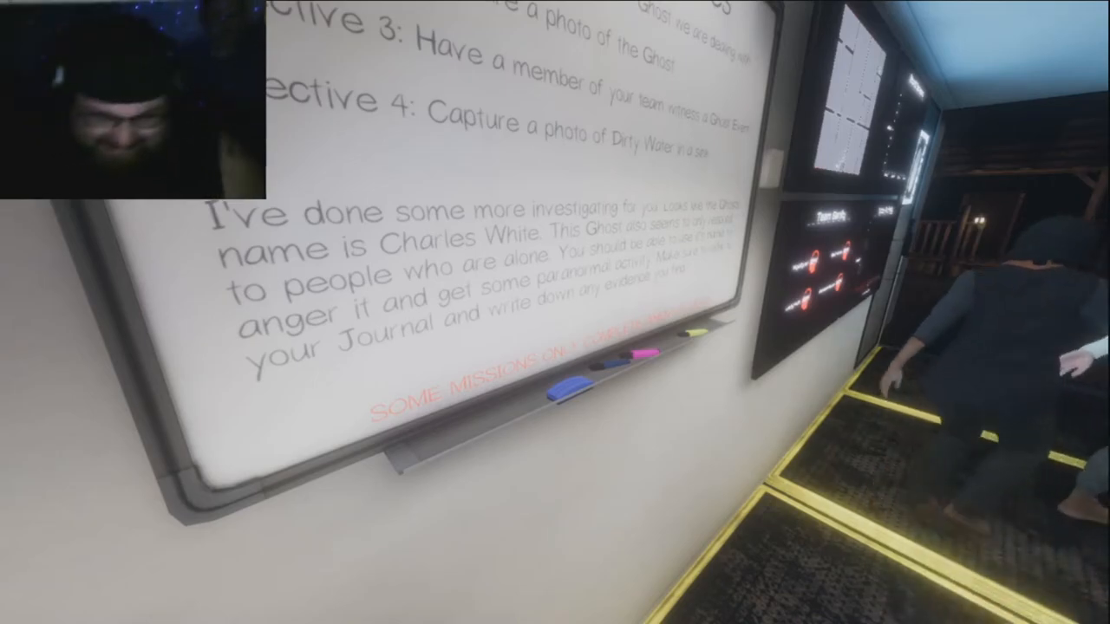
mouse_move(555, 312)
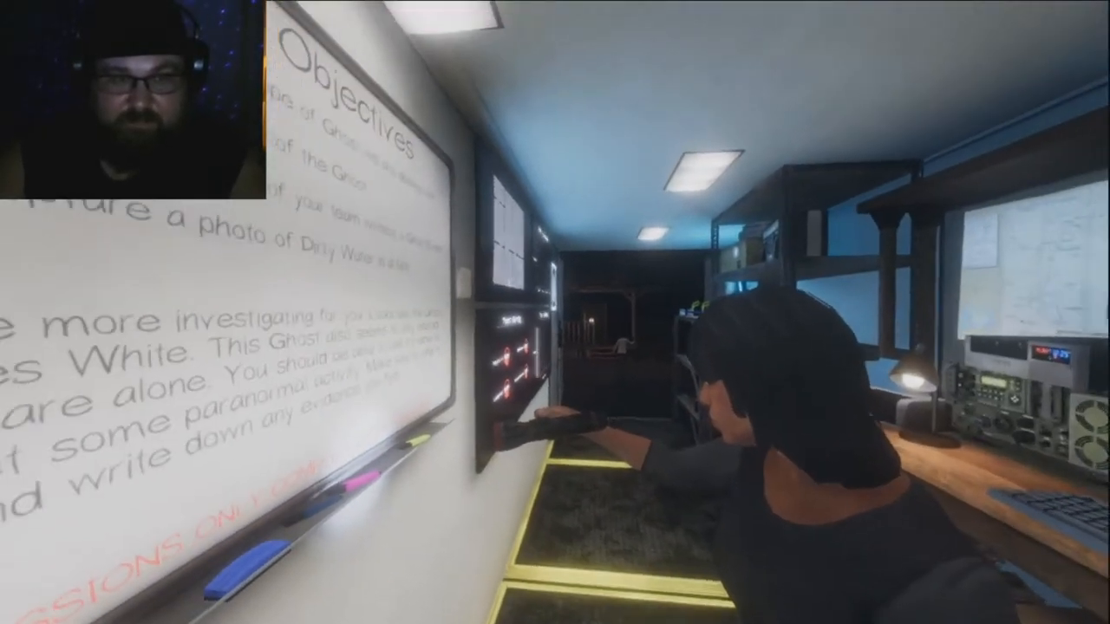
mouse_move(555, 312)
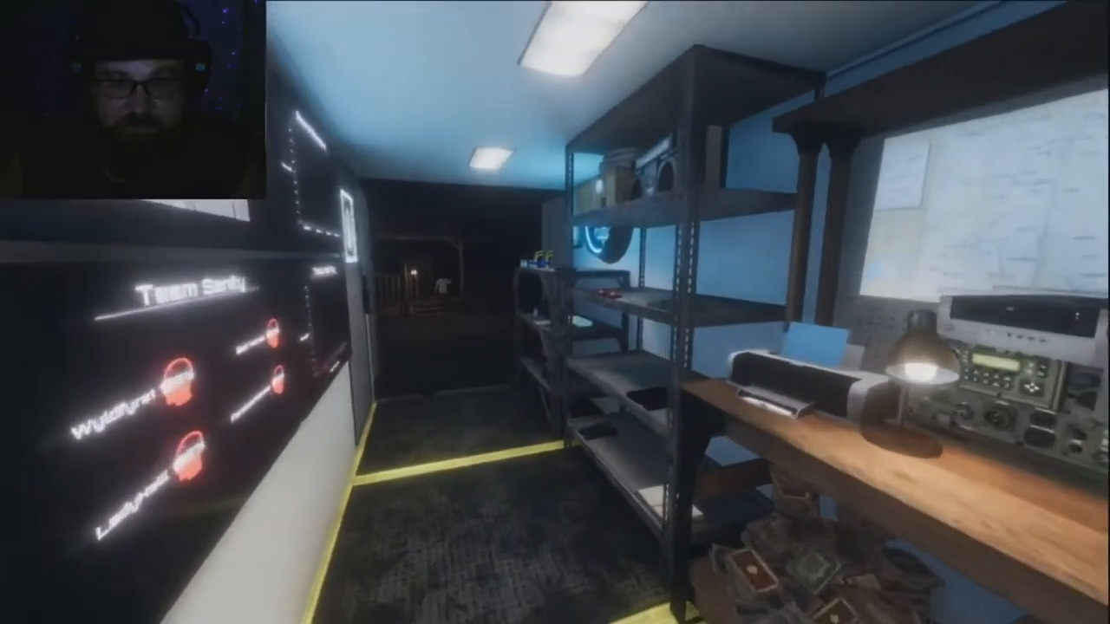
mouse_move(554, 312)
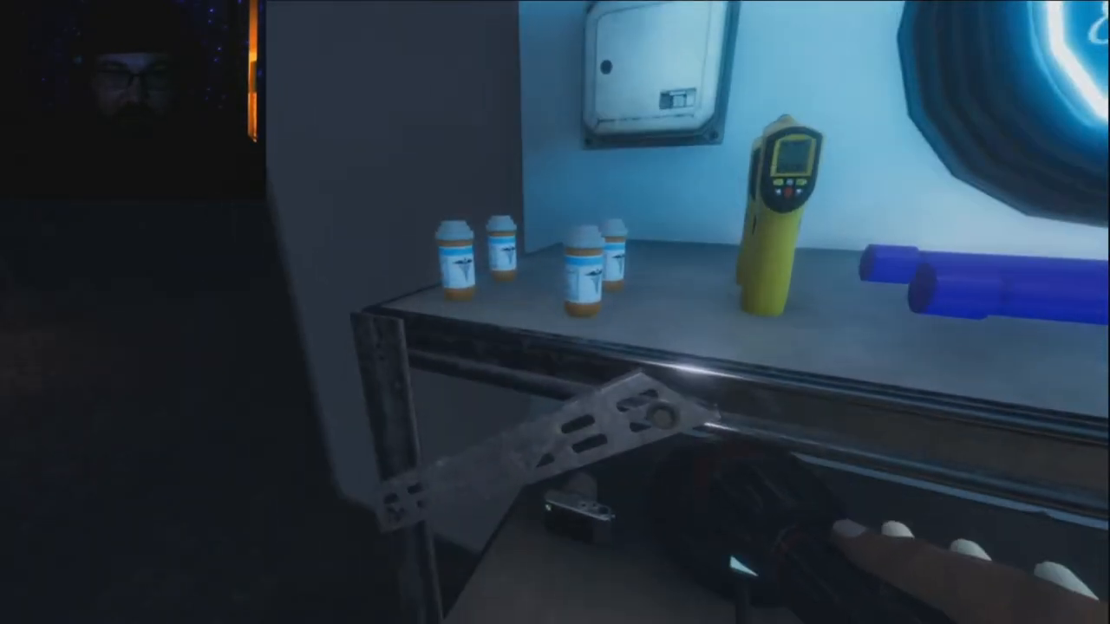
mouse_move(555, 312)
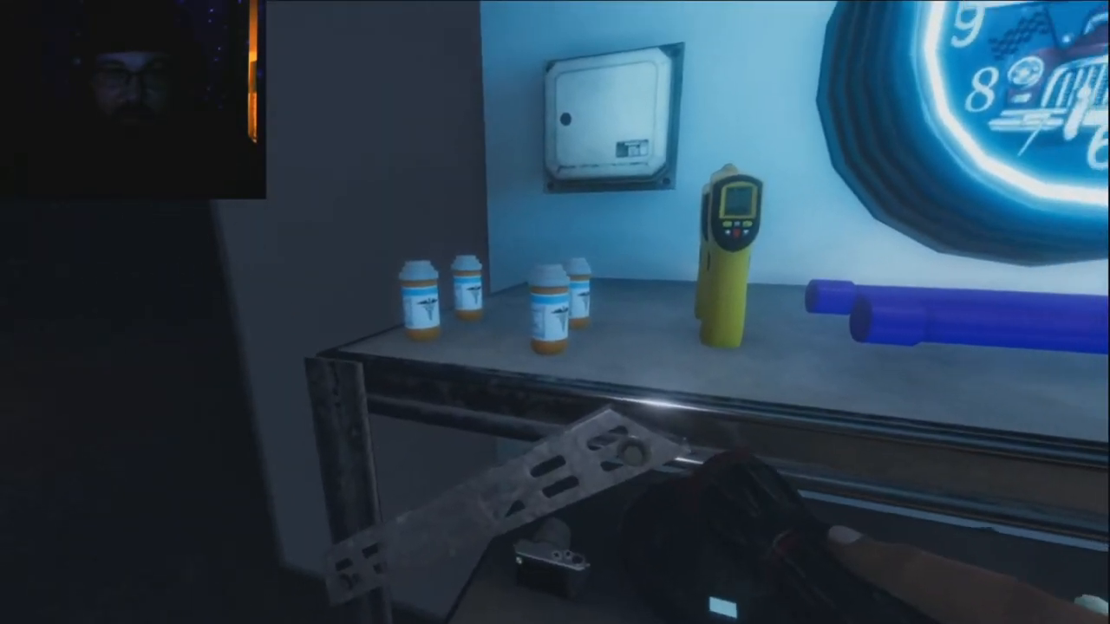
mouse_move(555, 312)
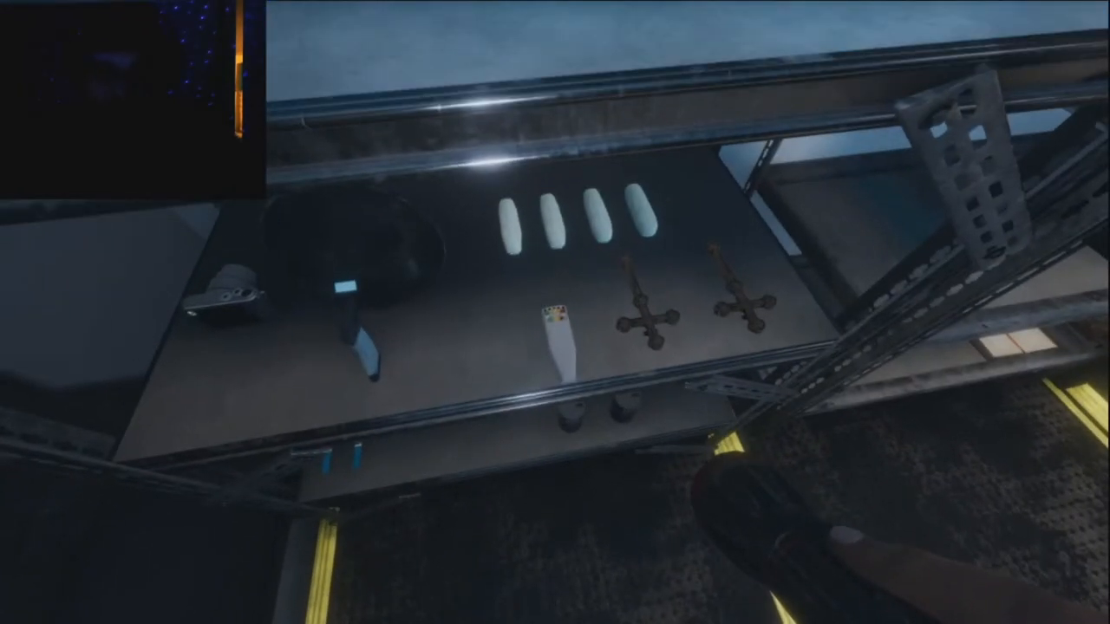
mouse_move(554, 312)
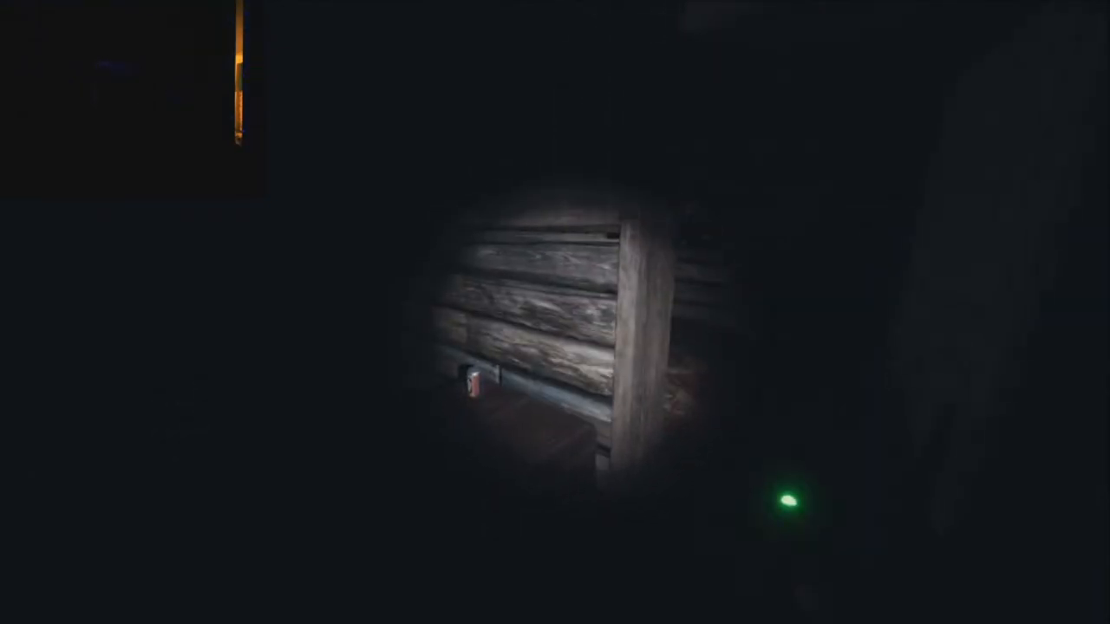
mouse_move(555, 312)
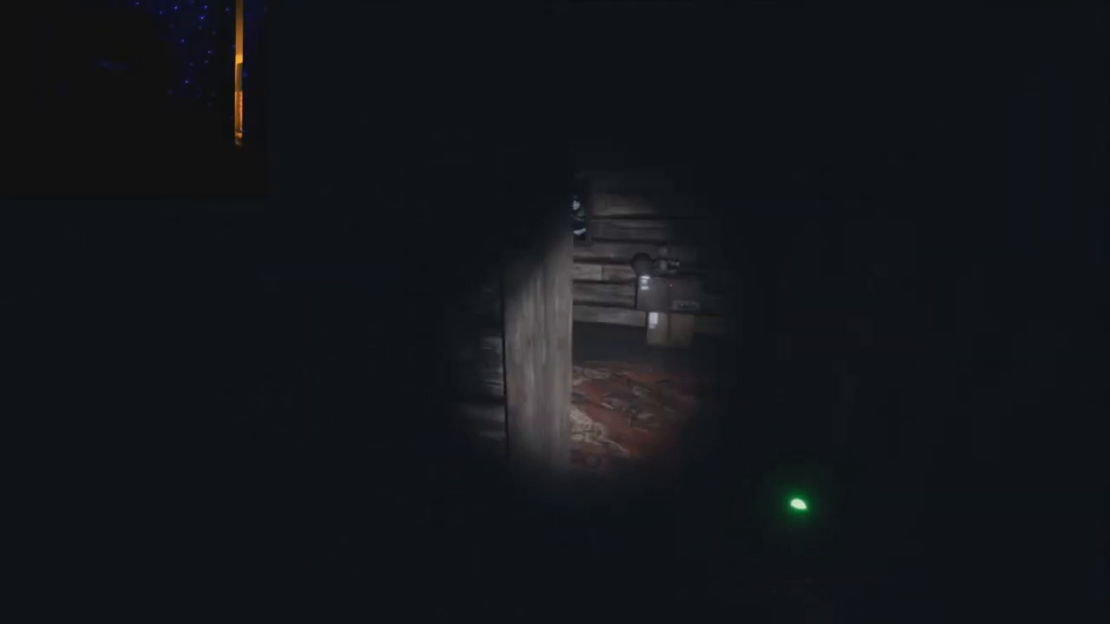
mouse_move(555, 312)
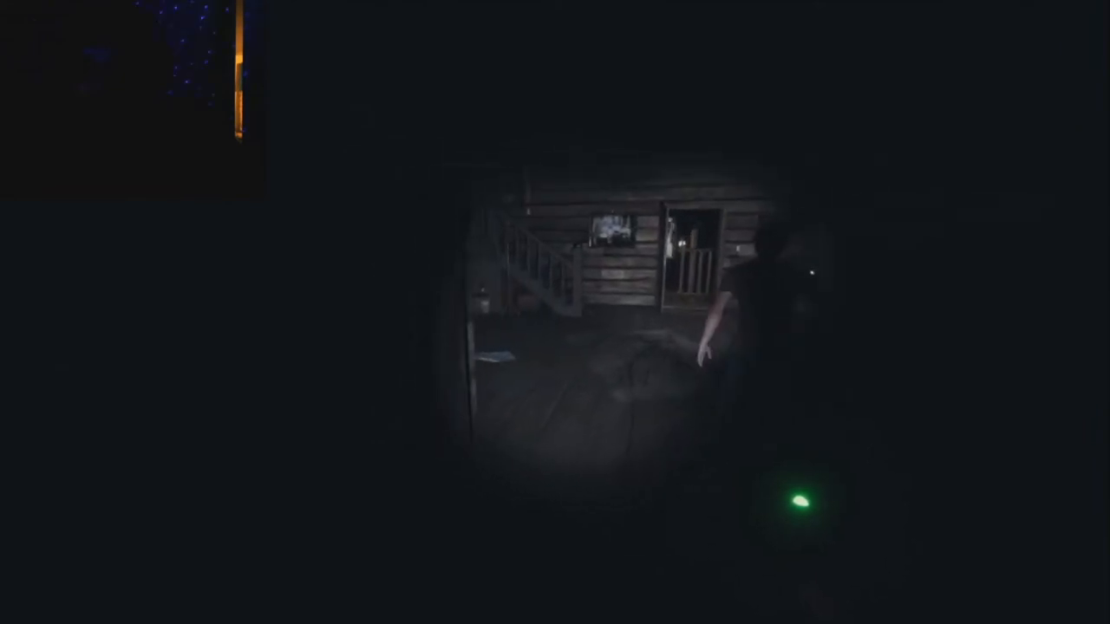
mouse_move(554, 312)
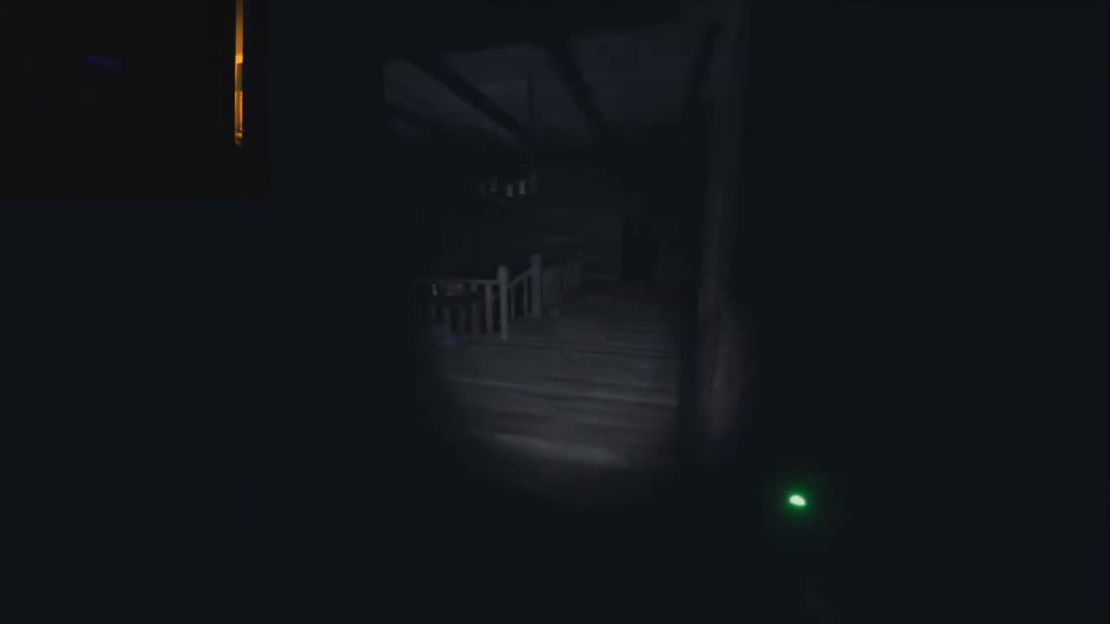
mouse_move(555, 312)
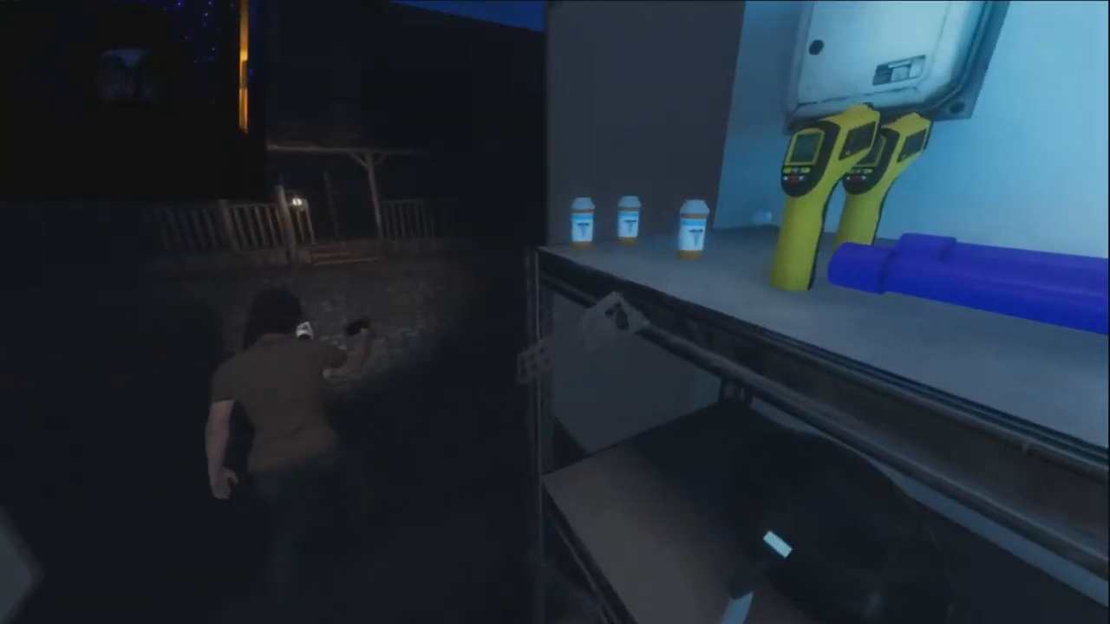
mouse_move(555, 312)
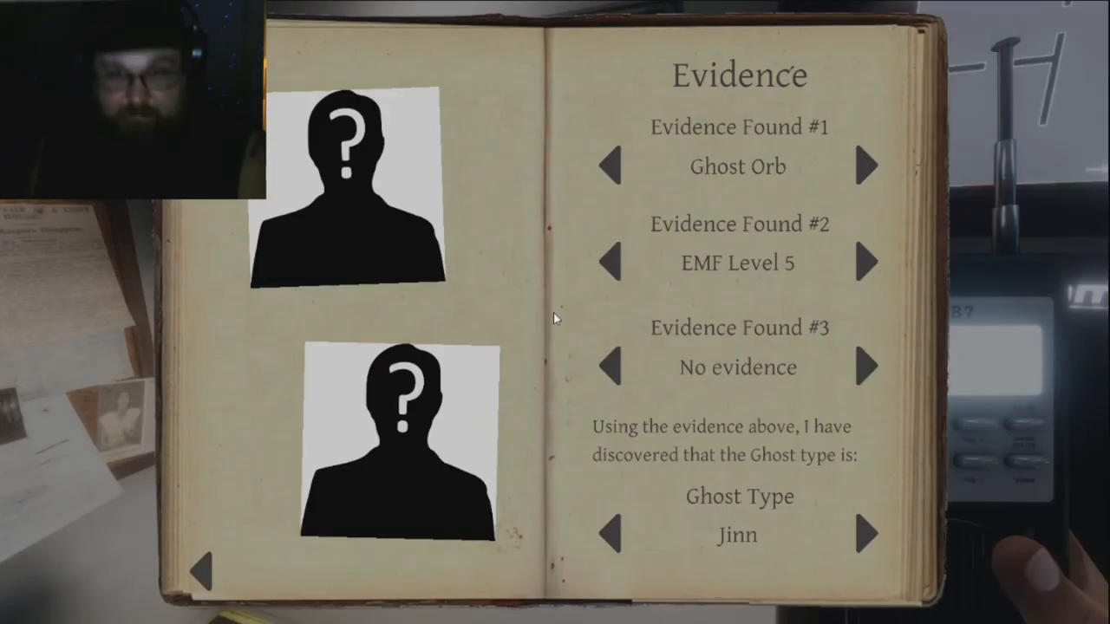
mouse_move(863, 368)
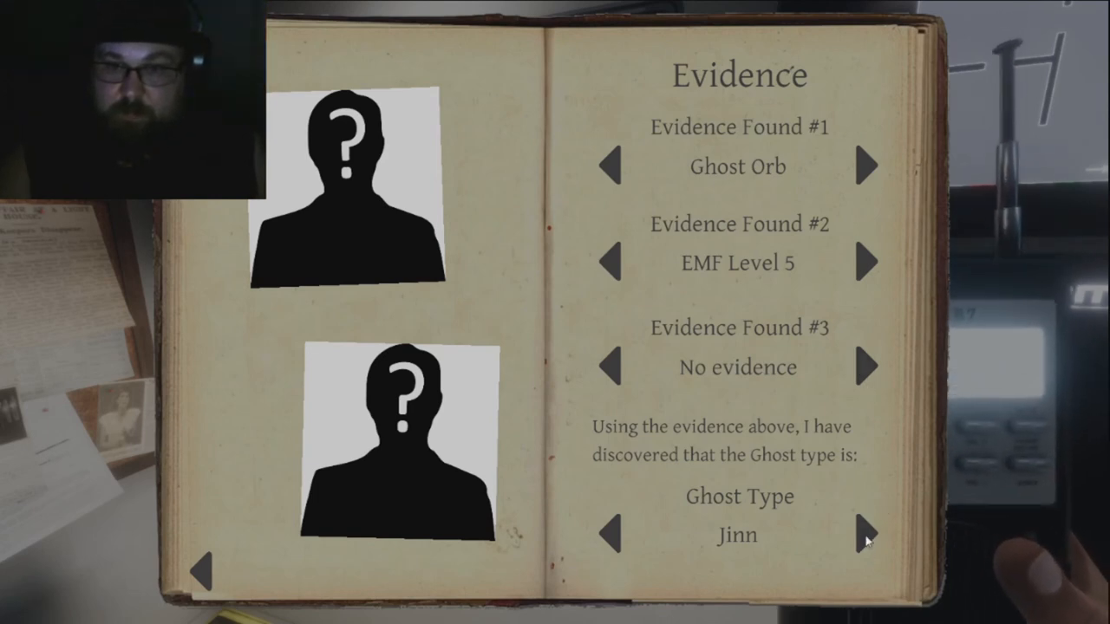
left_click(865, 535)
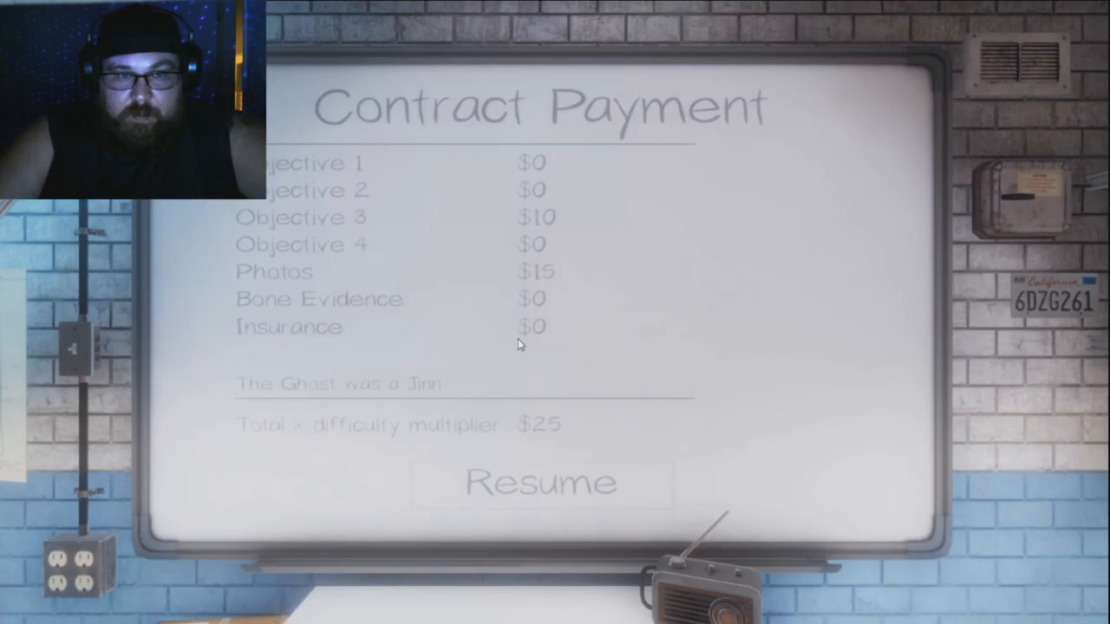
mouse_move(439, 391)
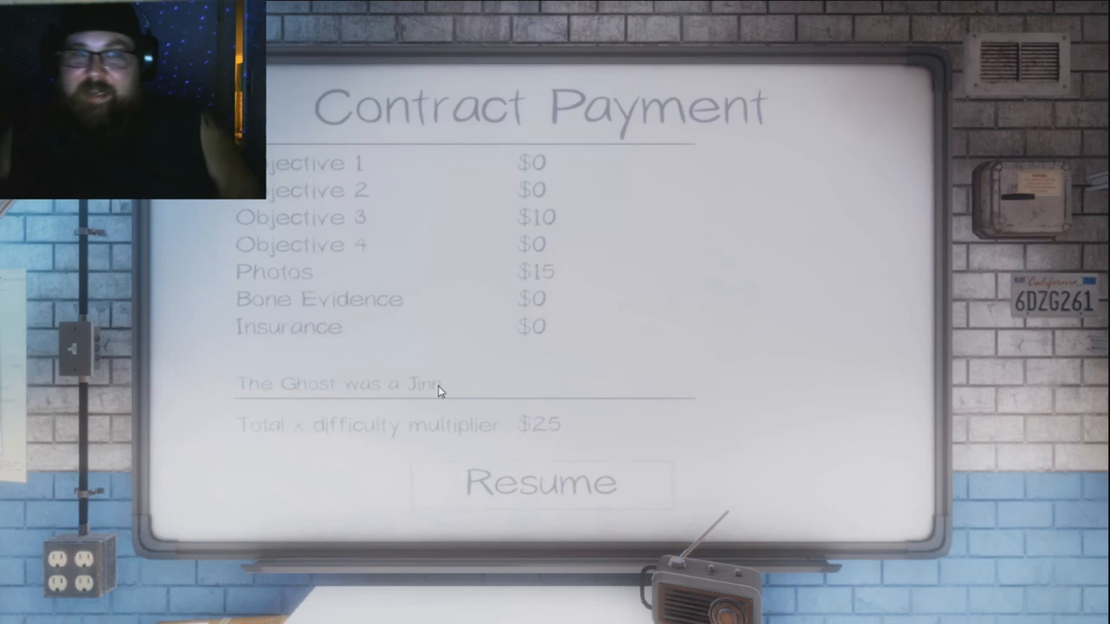